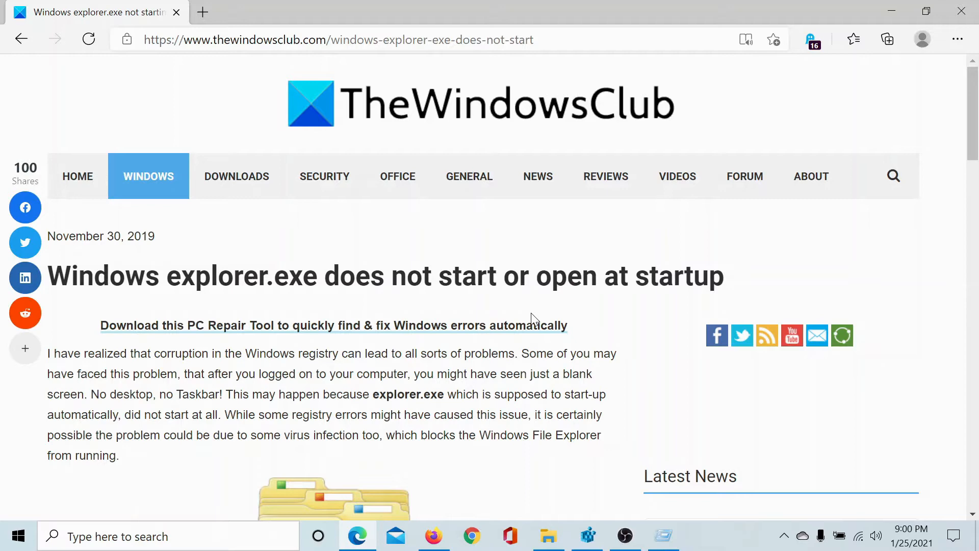
pyautogui.moveTo(373, 65)
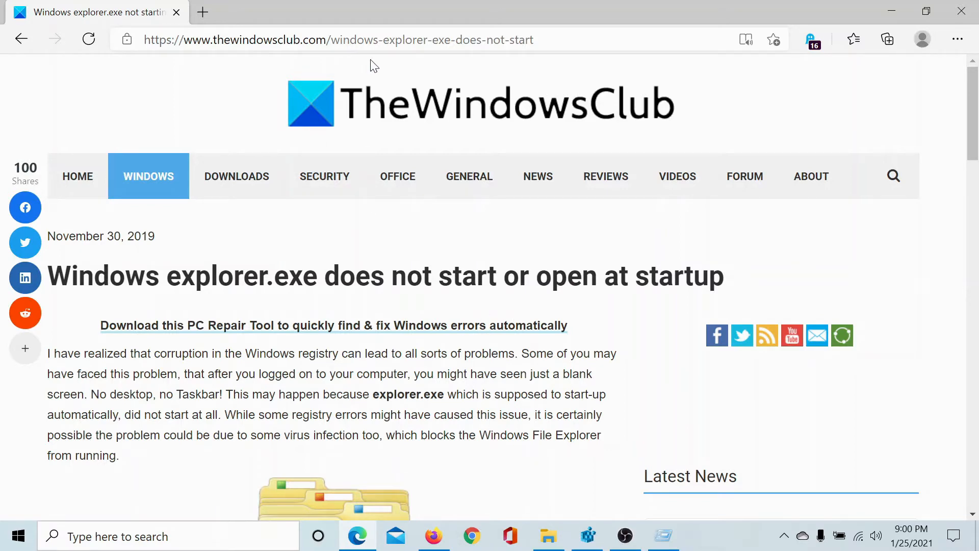
pyautogui.moveTo(394, 83)
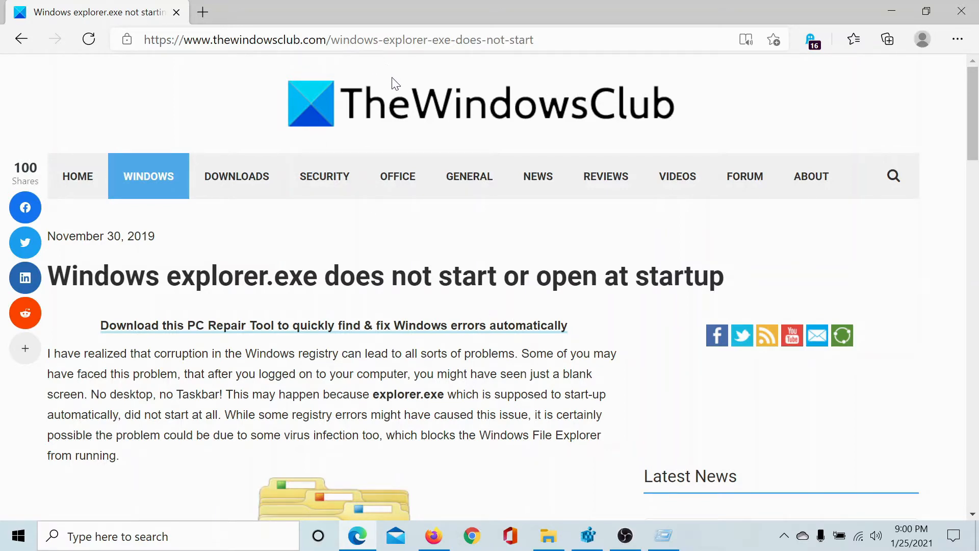
# Scroll the article down to the '2) Check Registry setting' step with the Winlogon path.
pyautogui.scroll(-3)
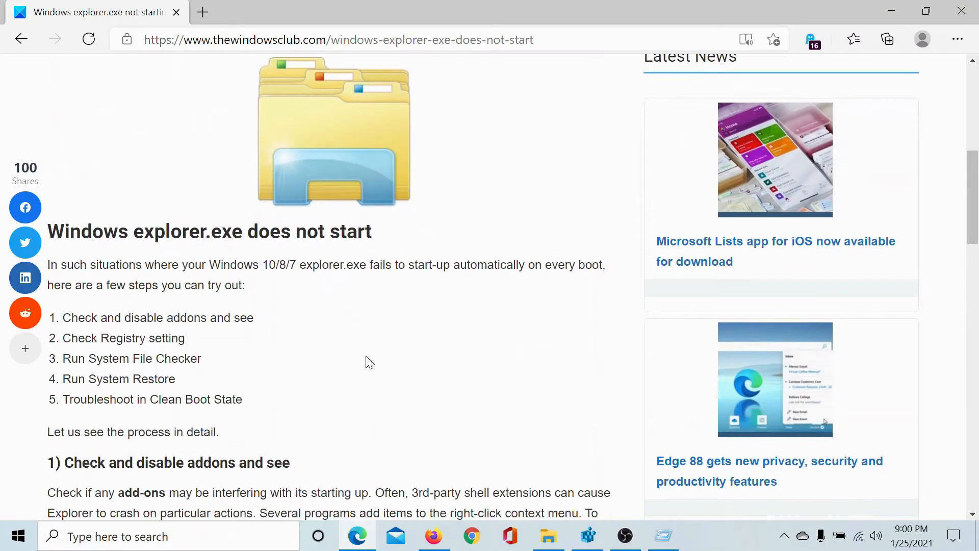
pyautogui.scroll(-3)
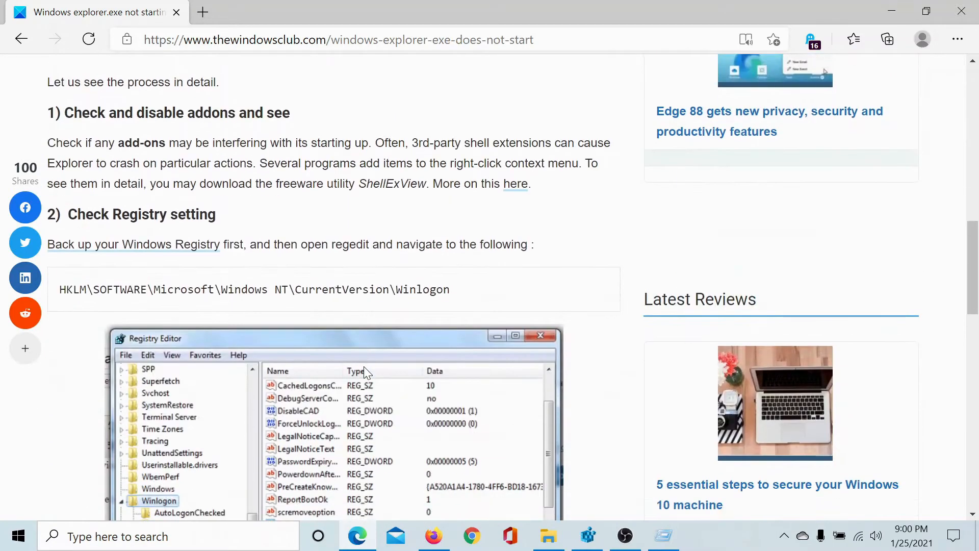
pyautogui.scroll(-3)
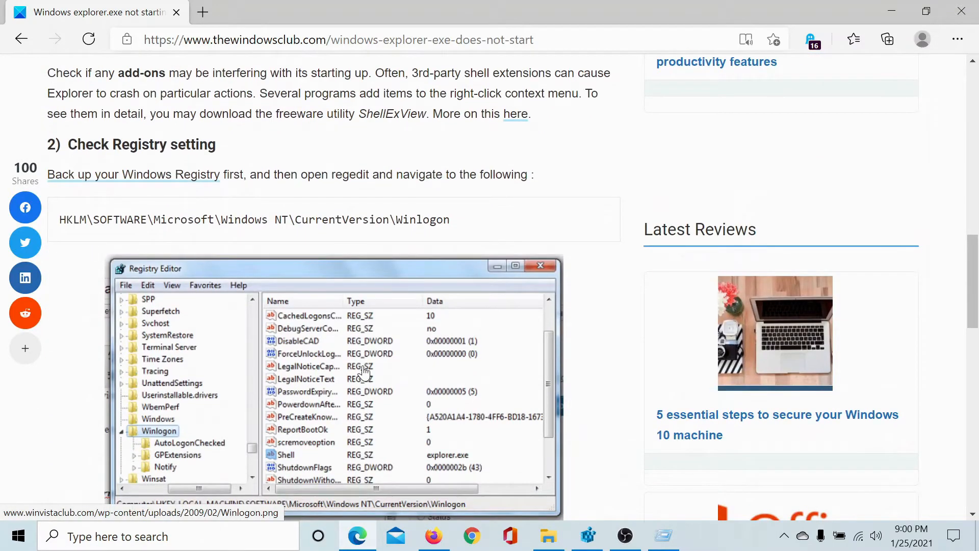
pyautogui.moveTo(353, 364)
pyautogui.write('regedit')
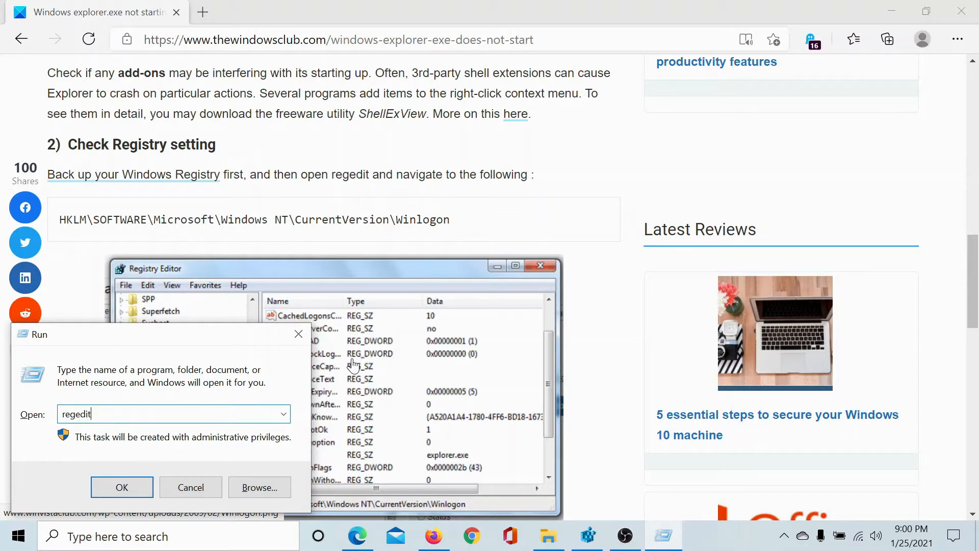
# Launch regedit from Run and reach the Winlogon key showing Shell as explorer.exe.
pyautogui.click(586, 536)
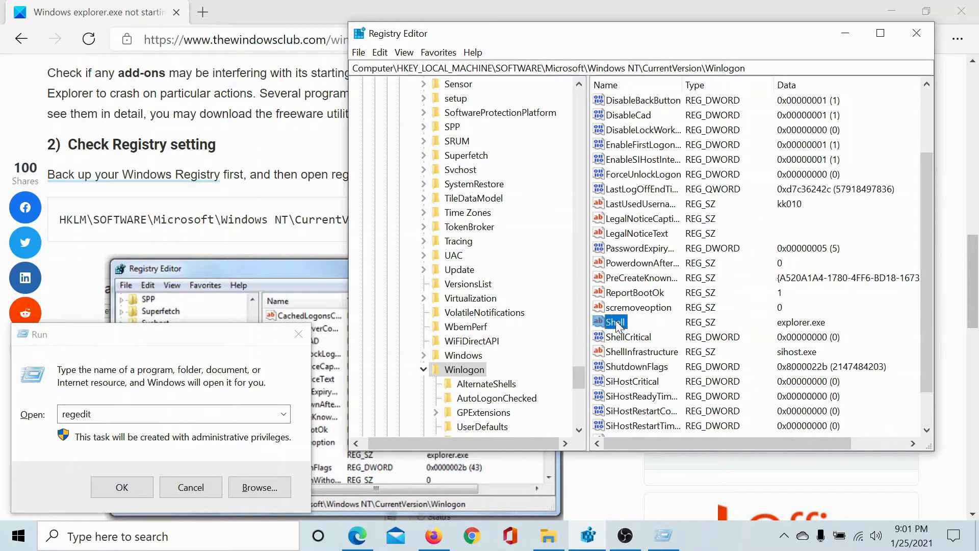
# Verify the Shell string value data reads explorer.exe and accept it.
pyautogui.doubleClick(612, 322)
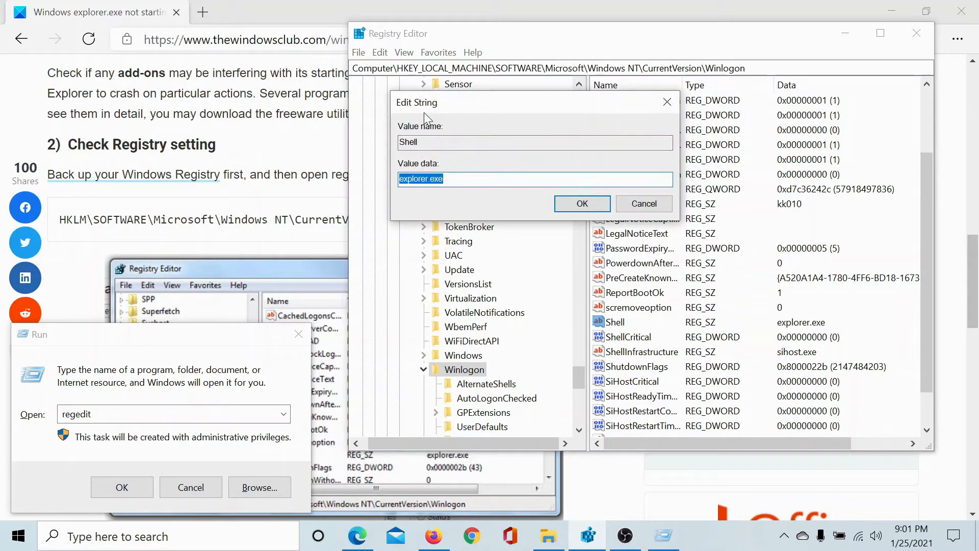
pyautogui.click(418, 179)
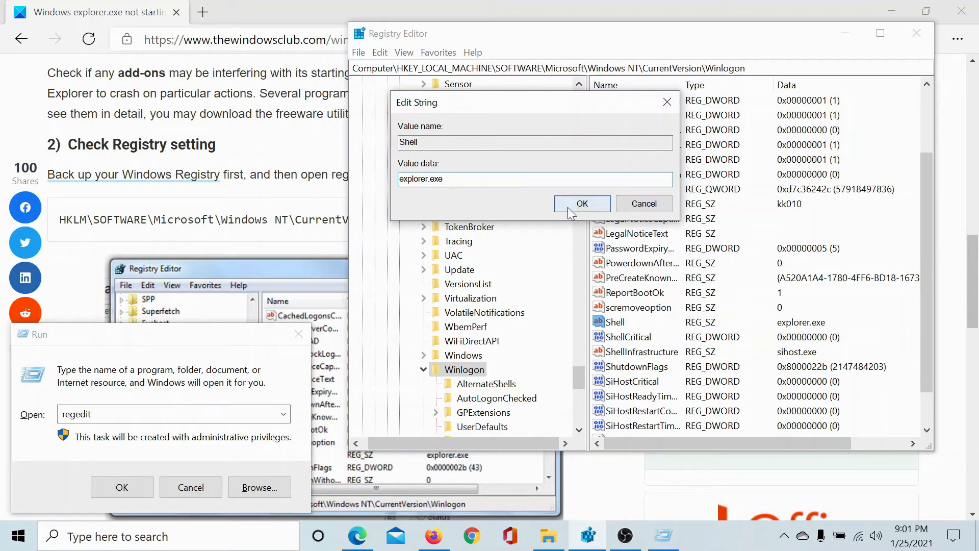
pyautogui.click(581, 204)
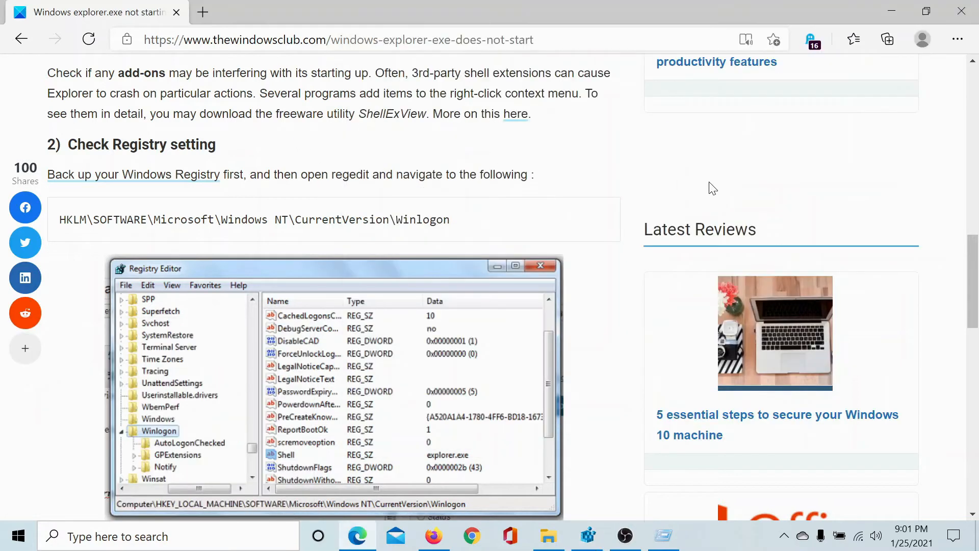
# Scroll through the list of fixes and back up to the article title.
pyautogui.scroll(3)
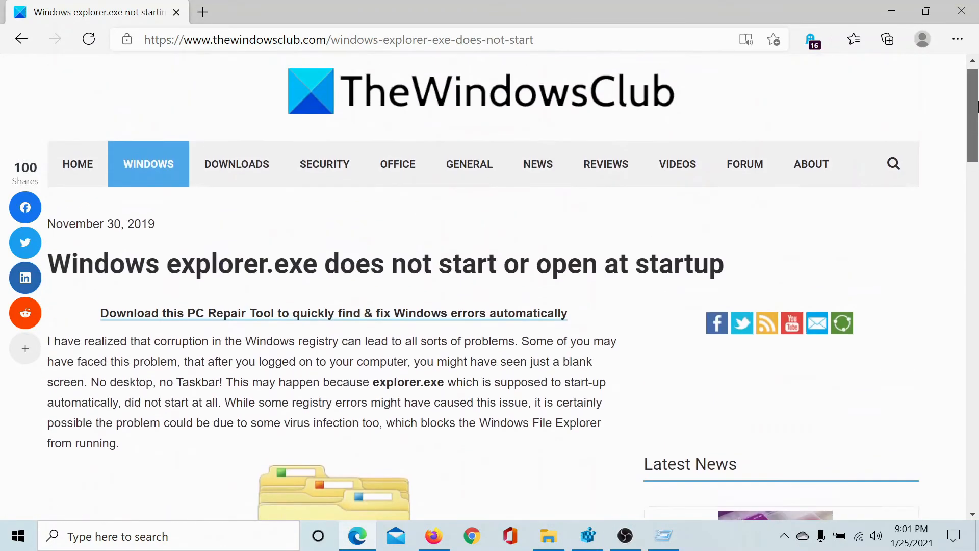
pyautogui.scroll(-3)
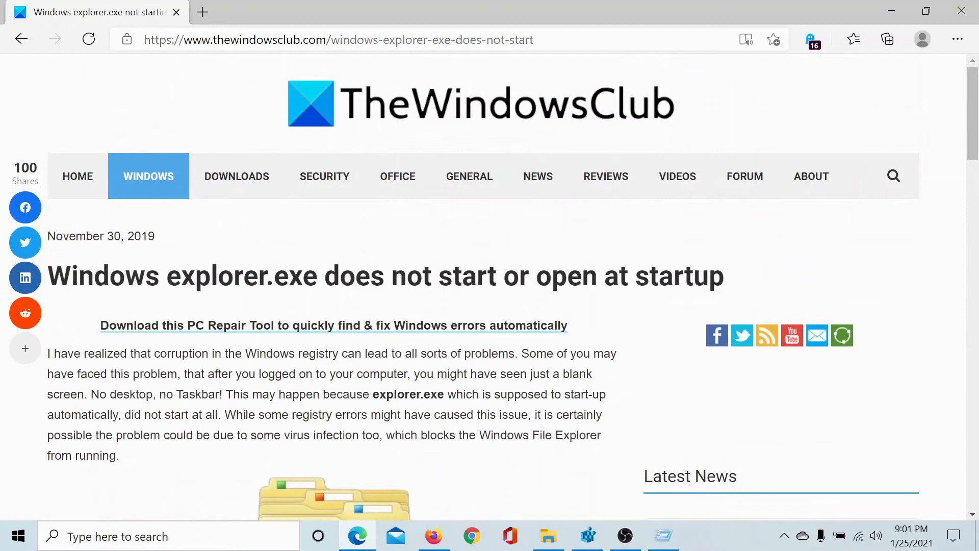
pyautogui.scroll(-3)
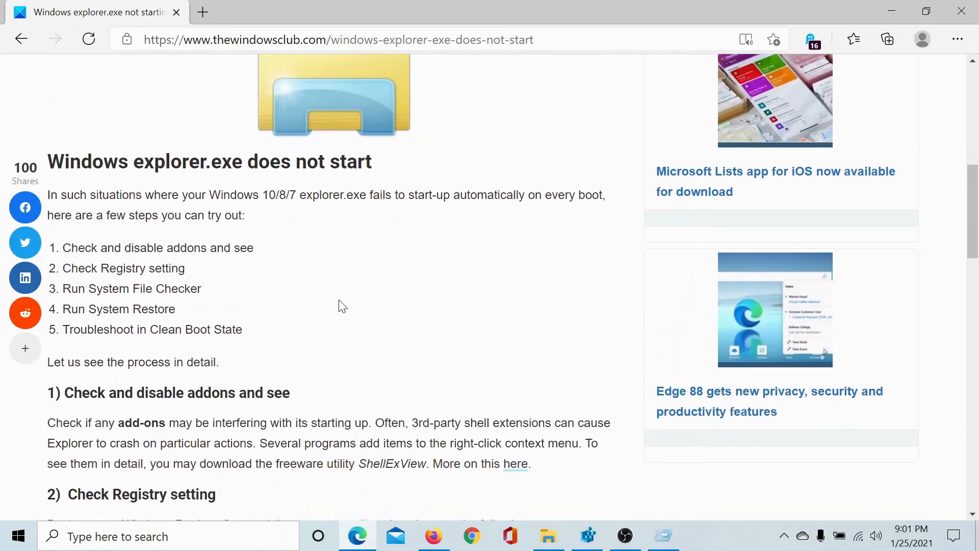
pyautogui.scroll(3)
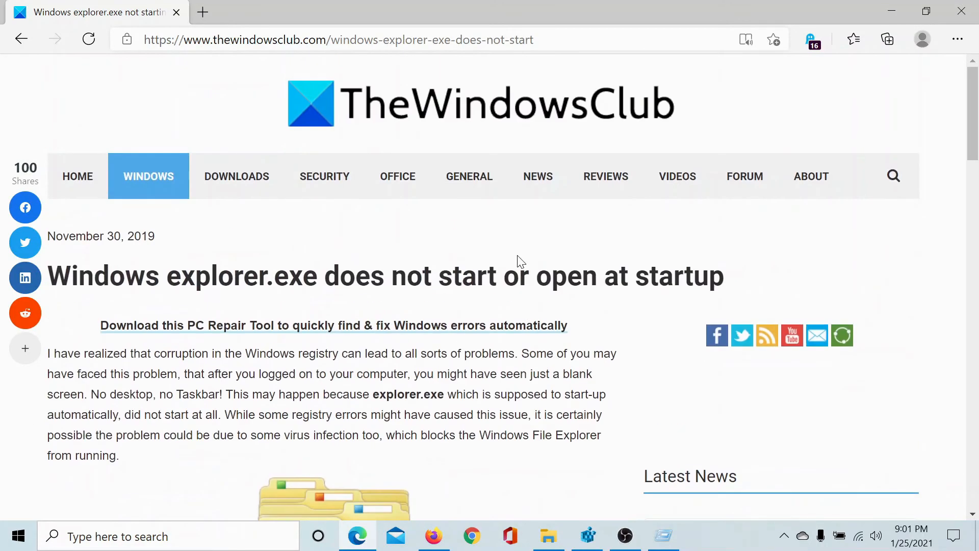
pyautogui.moveTo(746, 148)
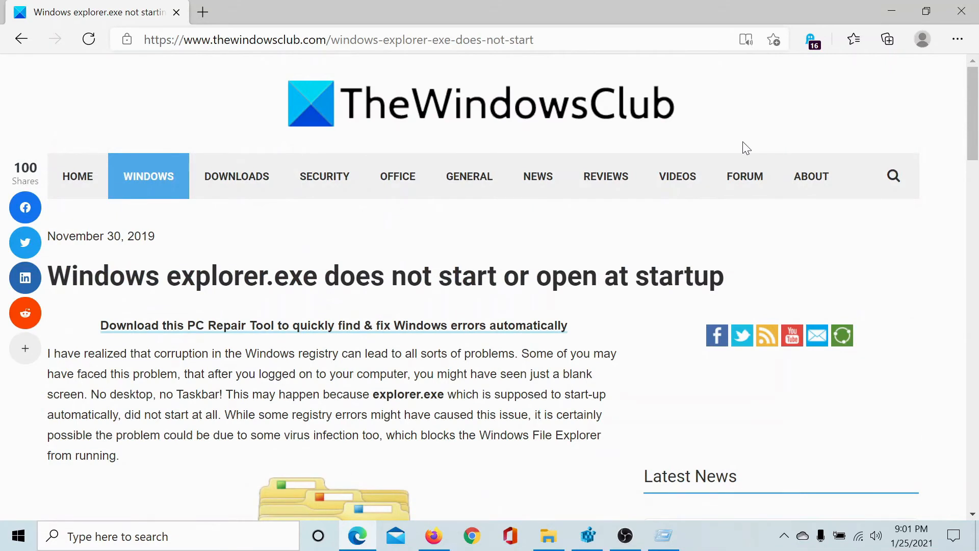